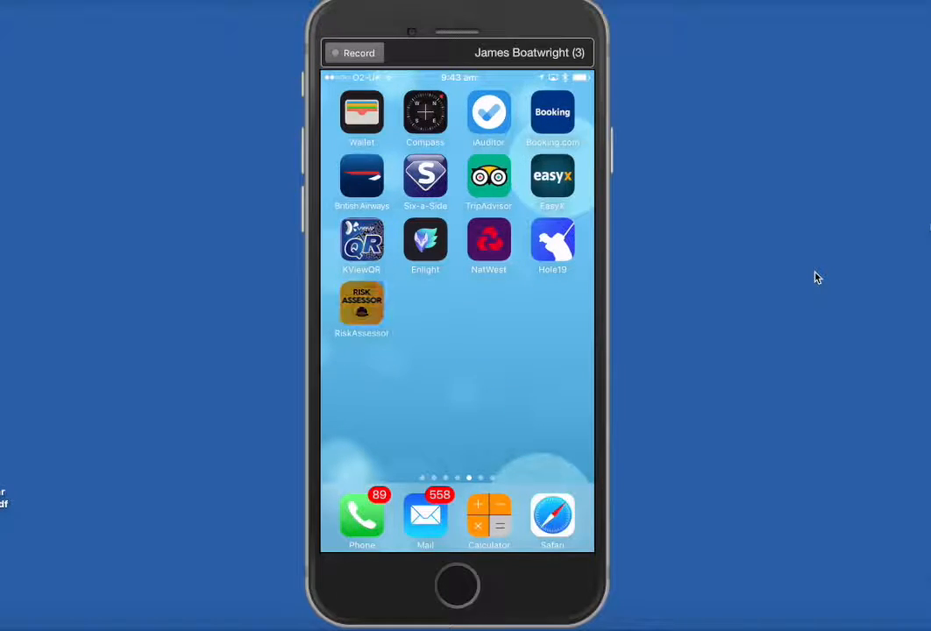
Launch Risk Assessor and go to the empty Audits section.
click(361, 305)
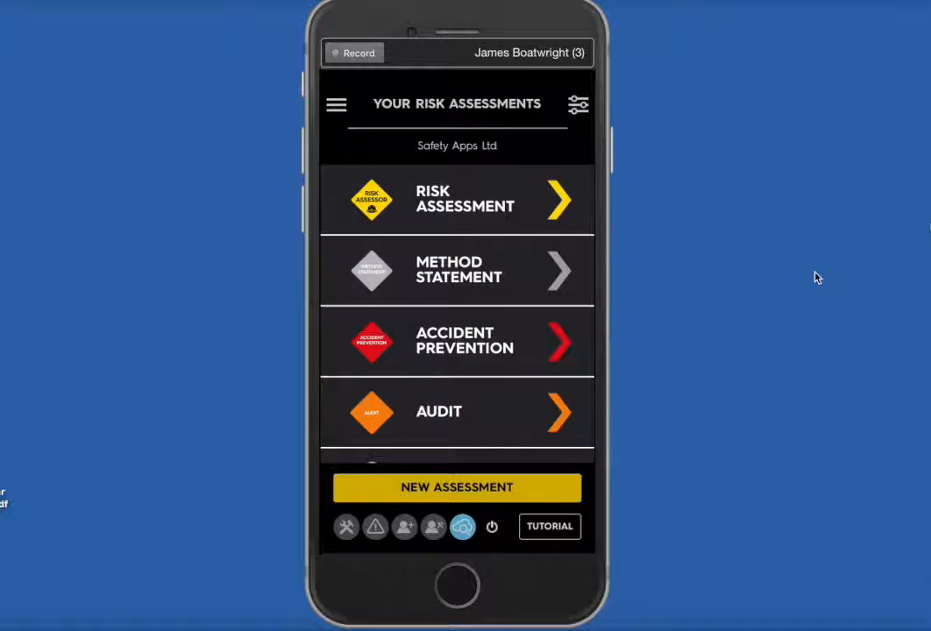
click(457, 412)
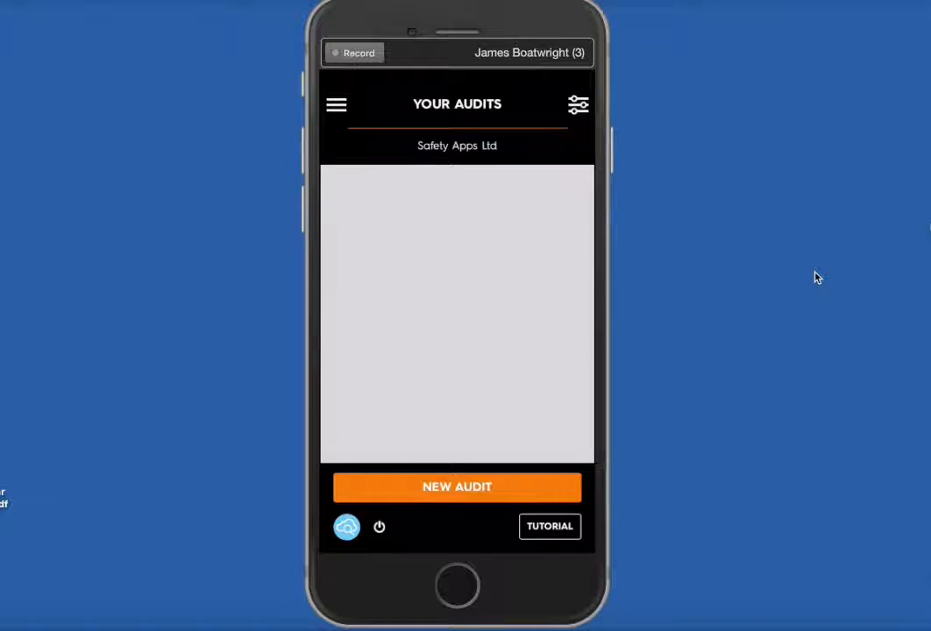
Start a new audit with the DSE workstation template and select the audit user.
click(457, 486)
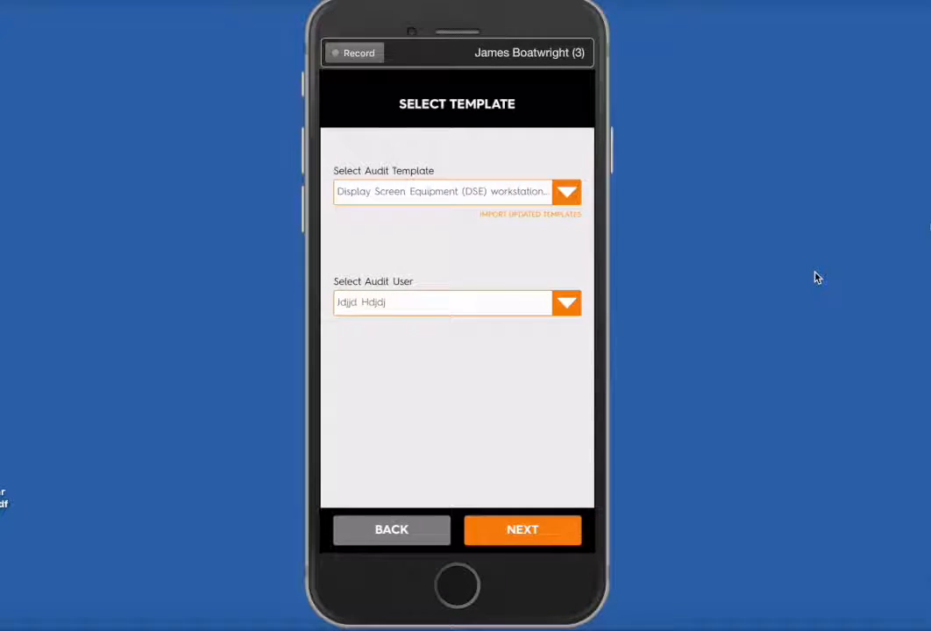
click(567, 191)
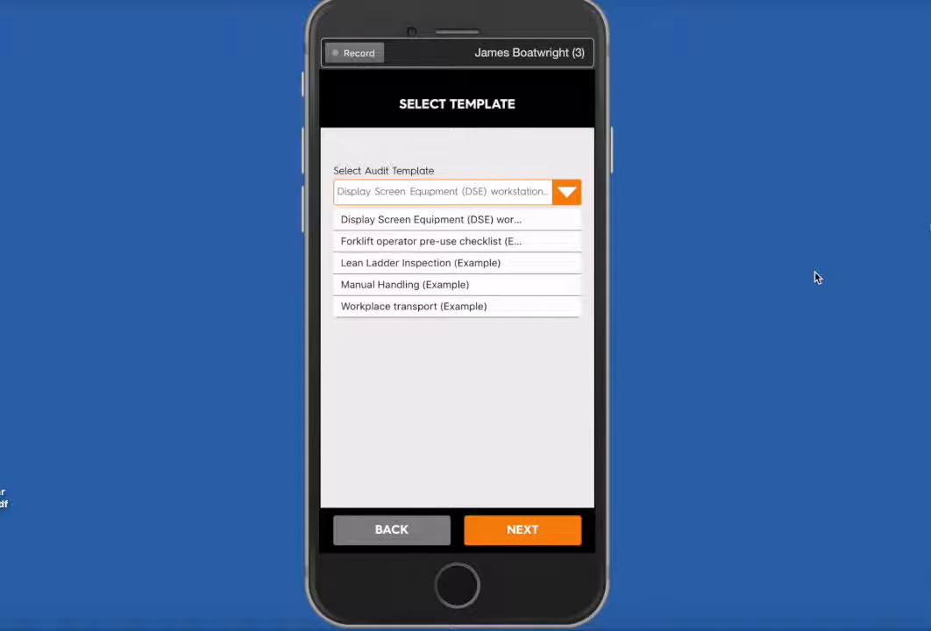
click(430, 219)
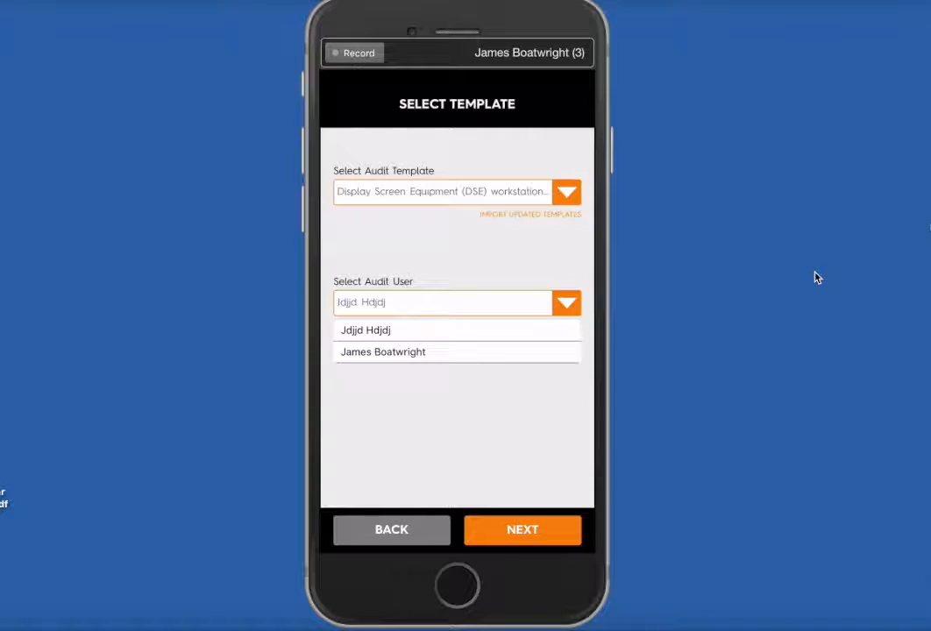
click(522, 530)
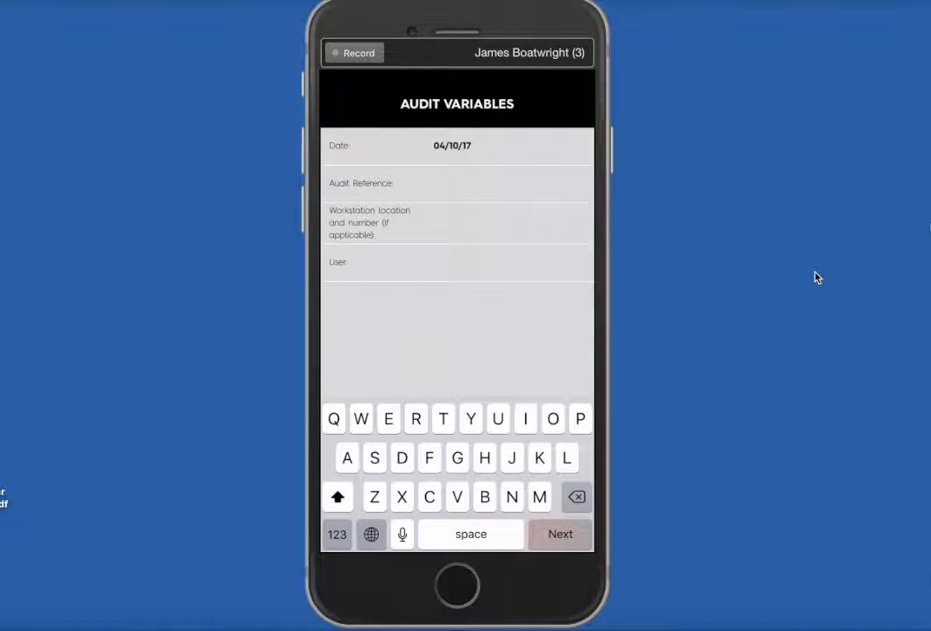
text(123456)
text(Reception)
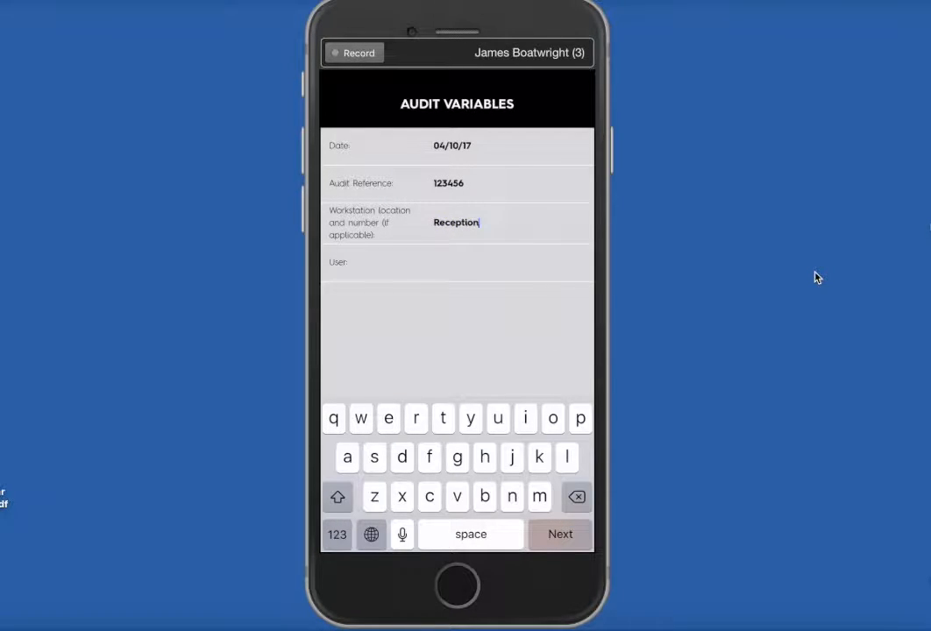
text(Mike)
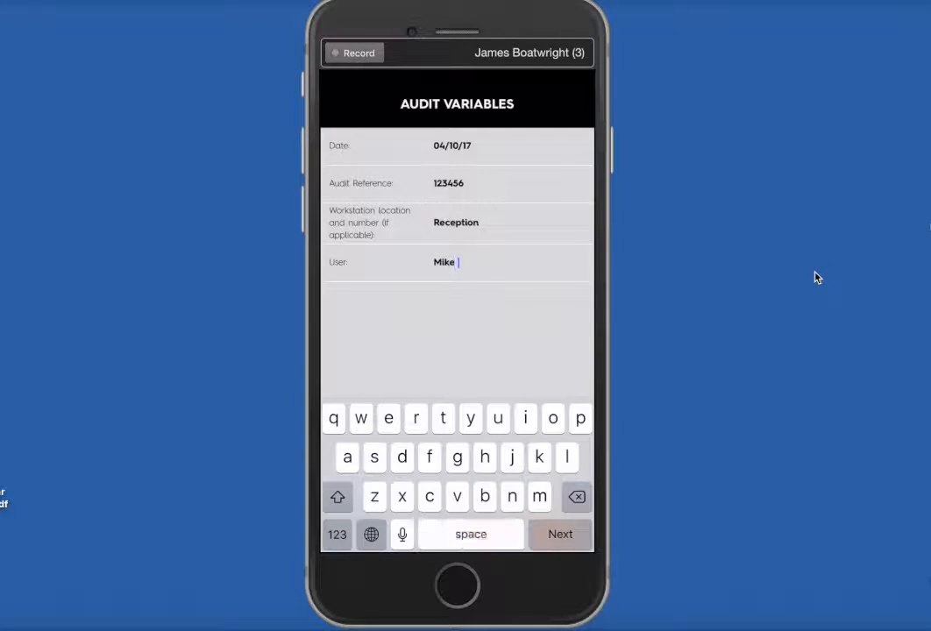
text(Egan)
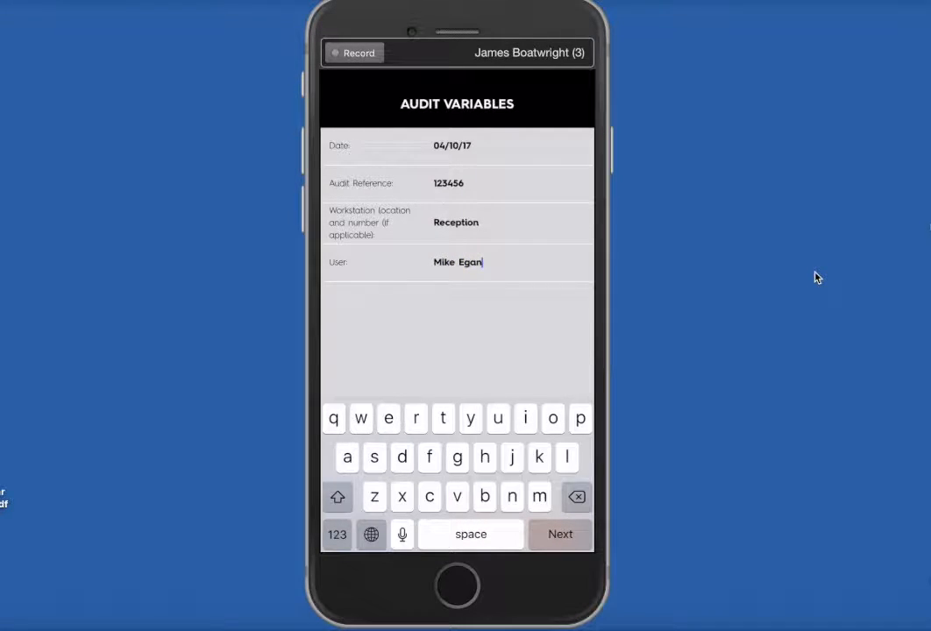
click(561, 534)
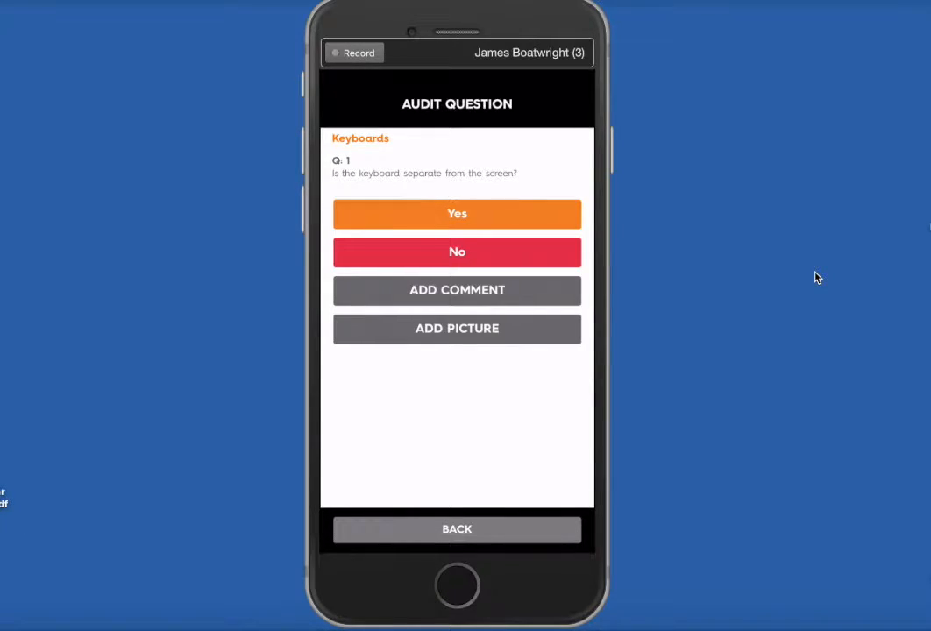
Attach the workstation desk photo from the library to keyboard question 1.
click(457, 329)
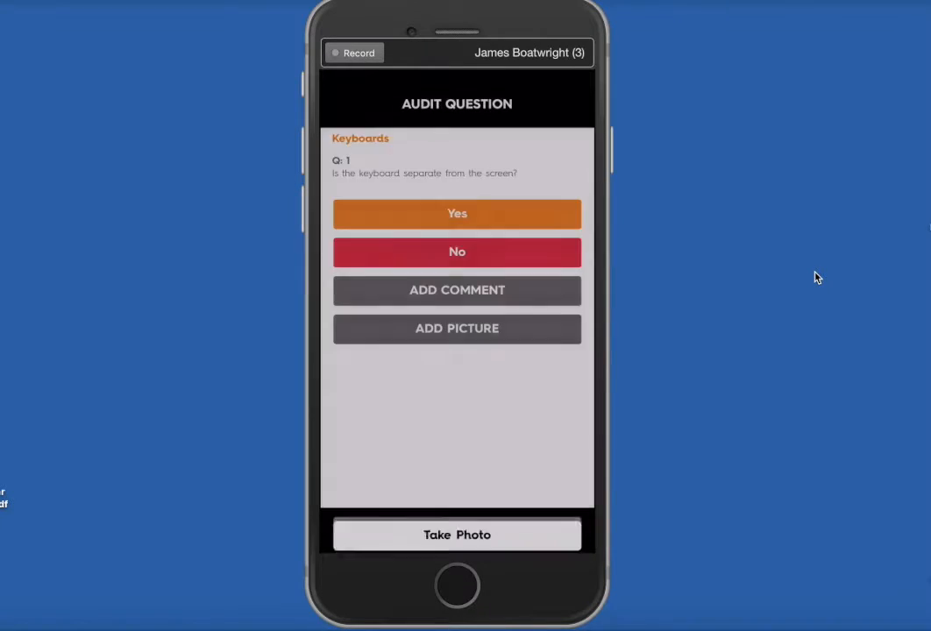
click(457, 329)
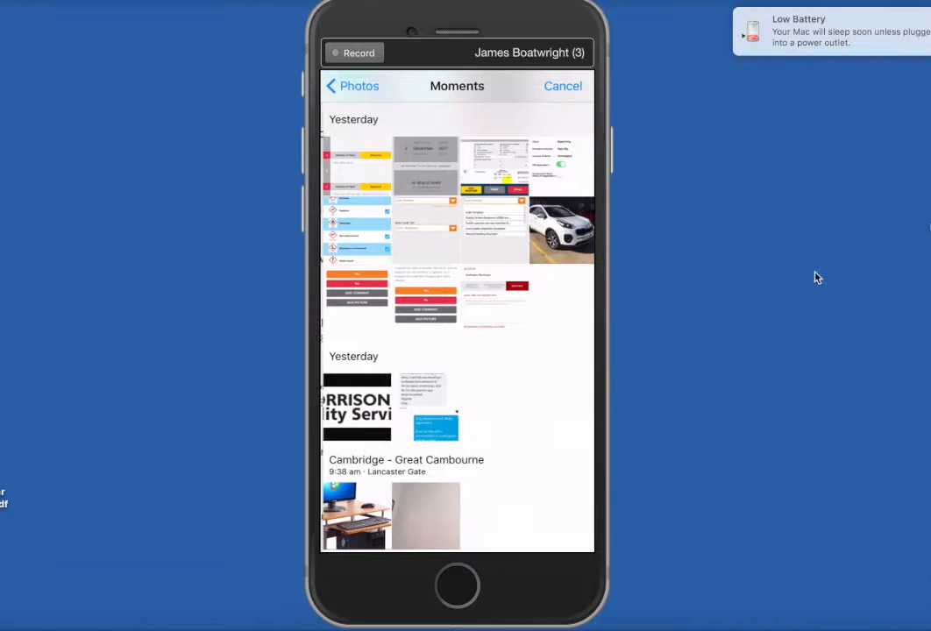
click(357, 515)
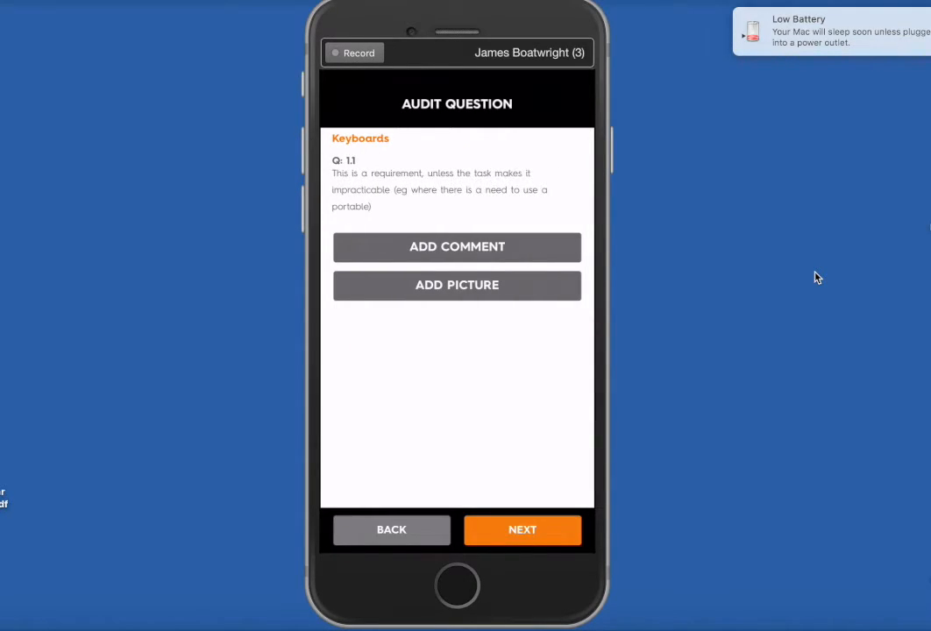
mouse_move(399, 124)
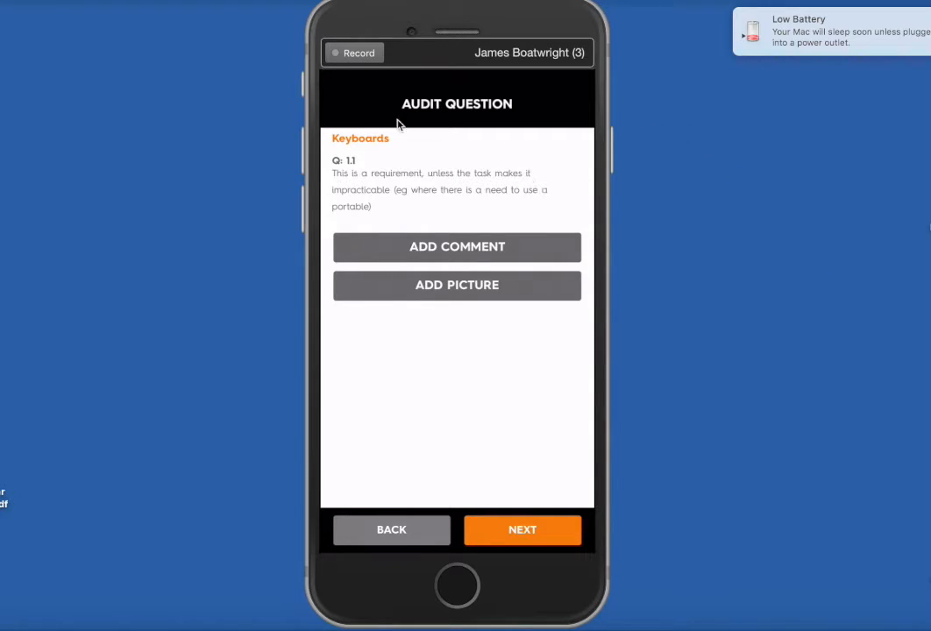
mouse_move(369, 189)
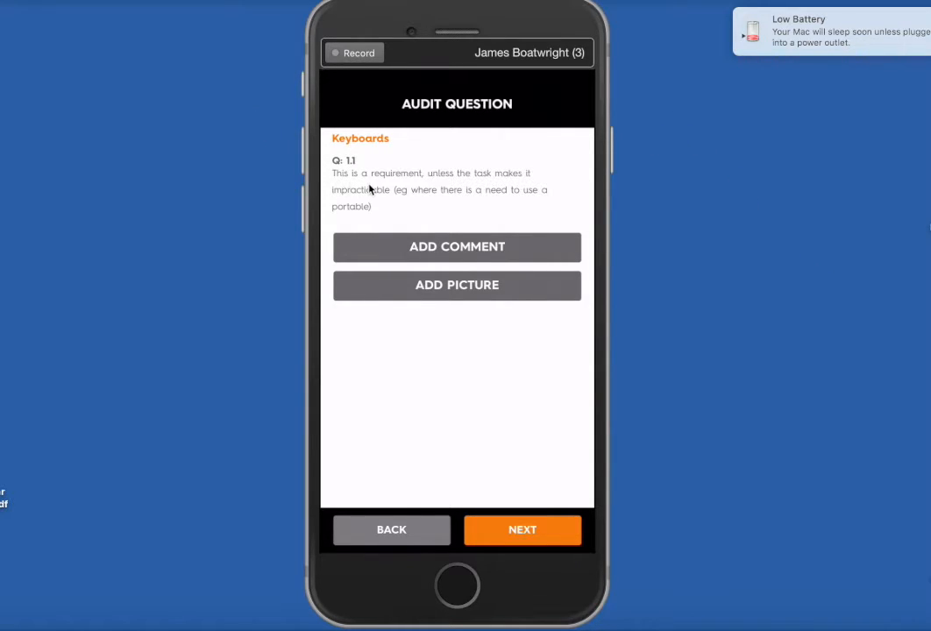
mouse_move(732, 199)
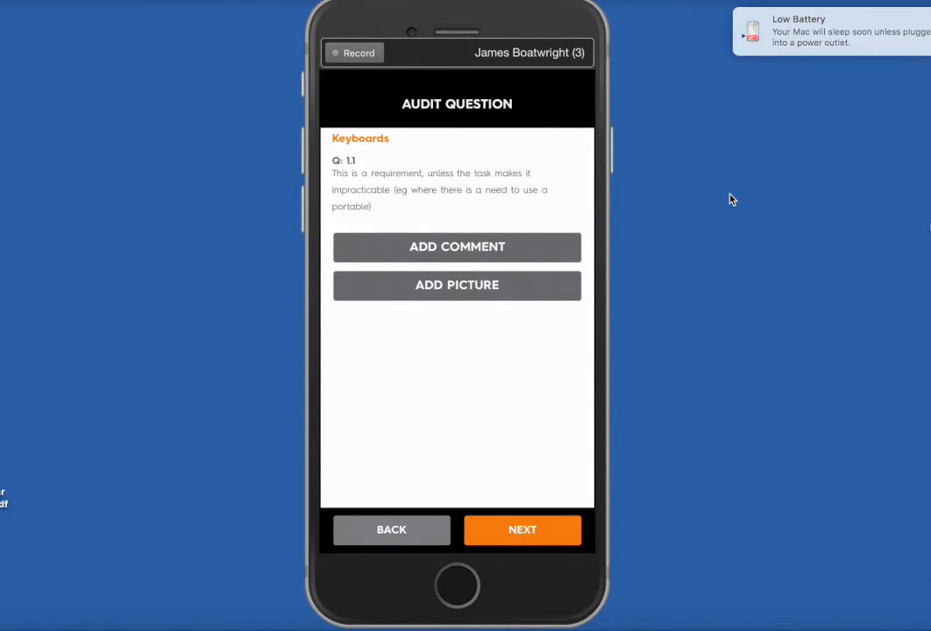
Advance past the Q1.1 guidance to question 2 on keyboard tilt.
click(522, 530)
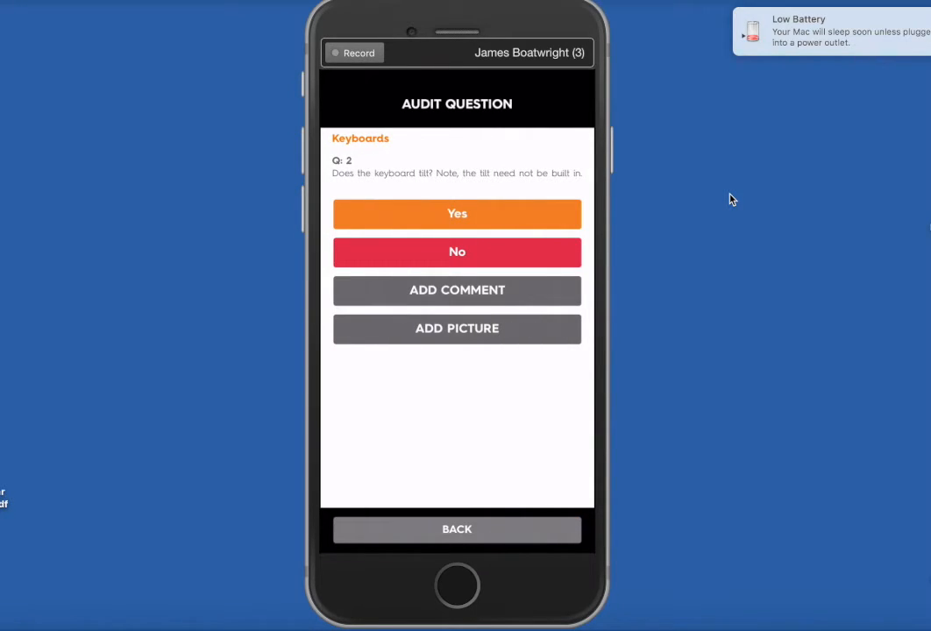